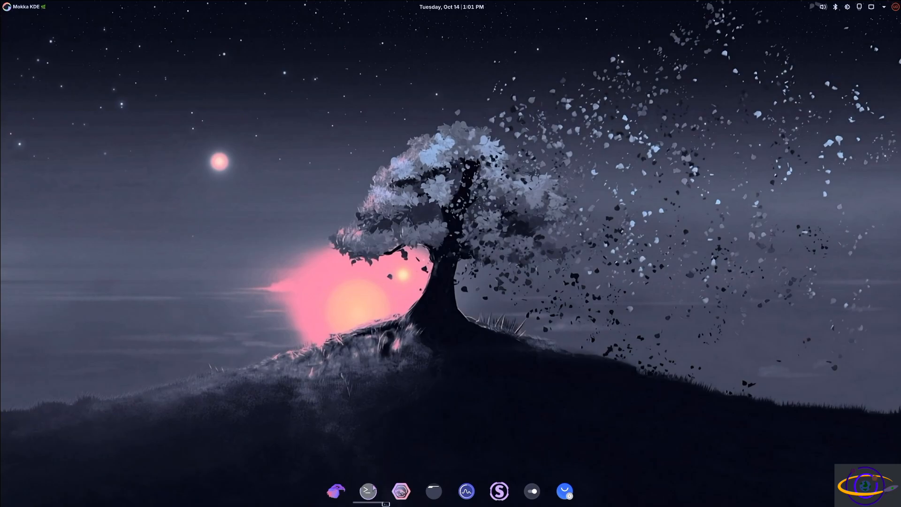
Step: Launch Konsole from the dock to show the fastfetch Garuda system summary
left_click(368, 491)
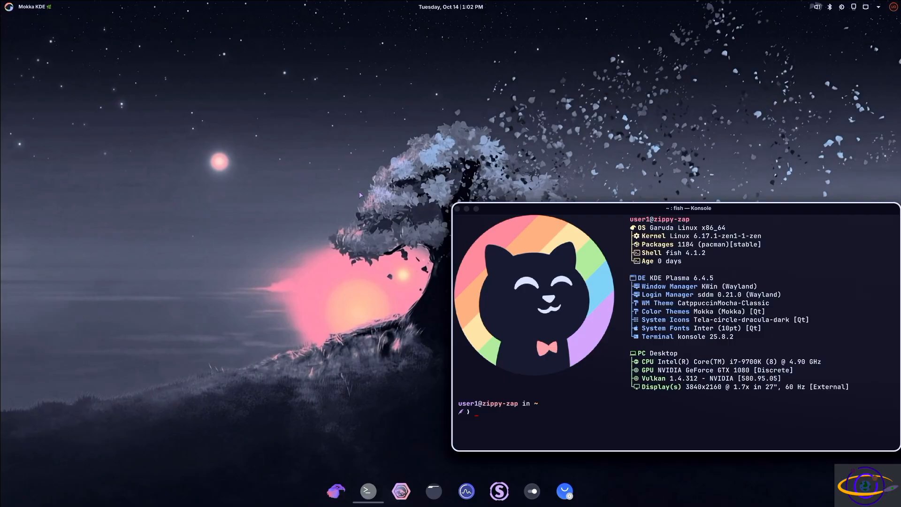
mouse_move(224, 225)
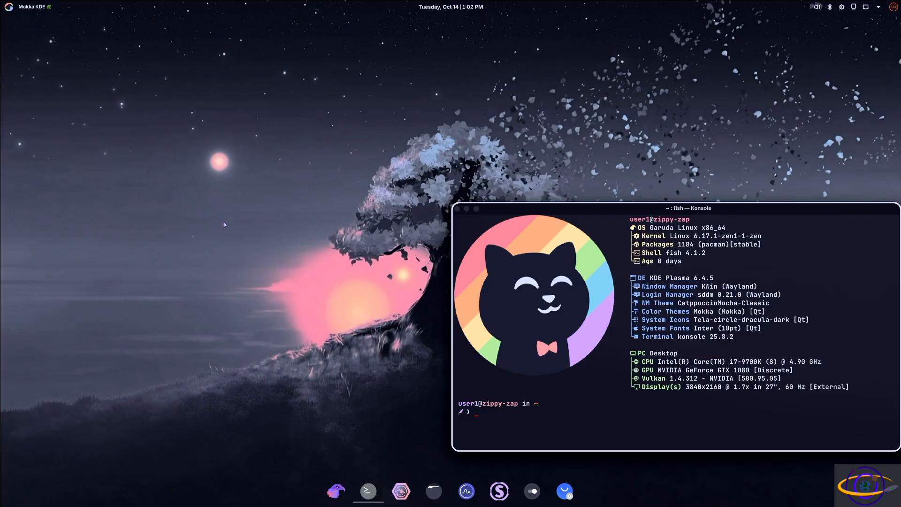
Step: Focus Konsole and drag its window over to the left side of the screen
left_click(367, 491)
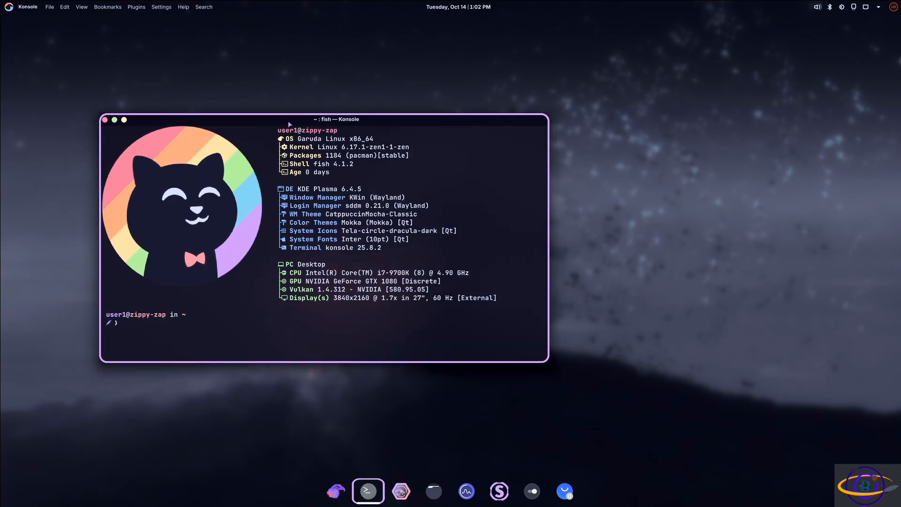
left_click_drag(337, 119, 337, 199)
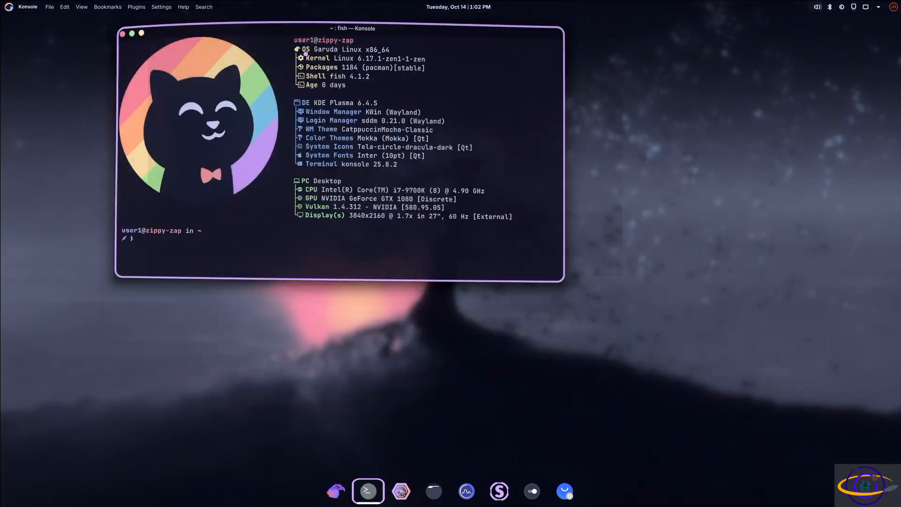
left_click_drag(353, 28, 397, 135)
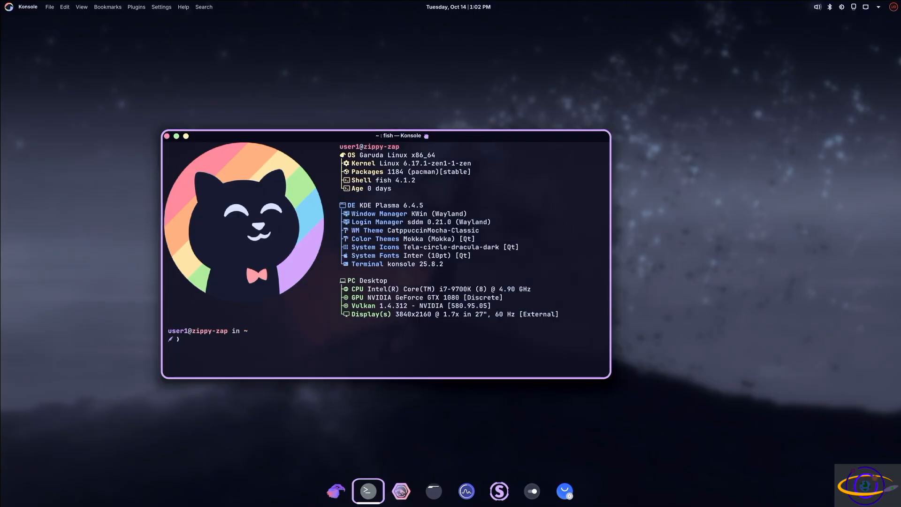
left_click_drag(386, 136, 317, 161)
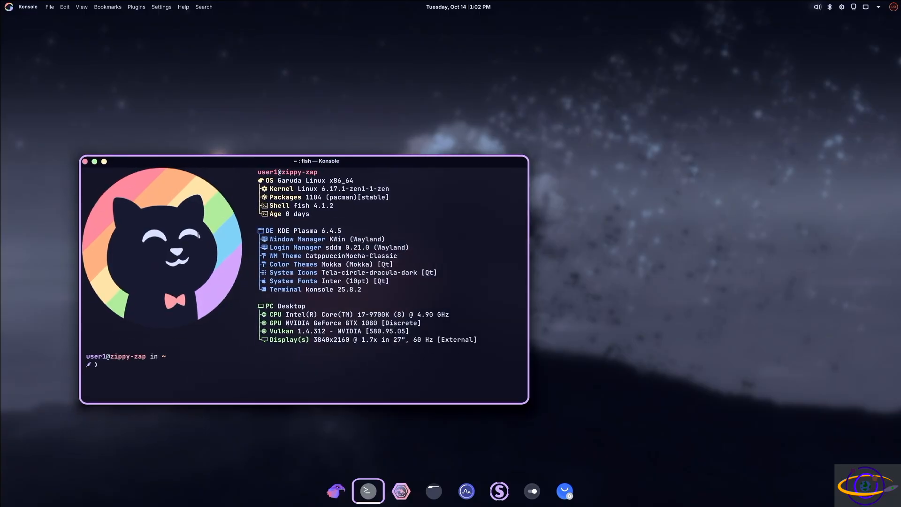
Step: Run echo $SHELL in Konsole, reporting /usr/bin/fish
type("echo $SHELL")
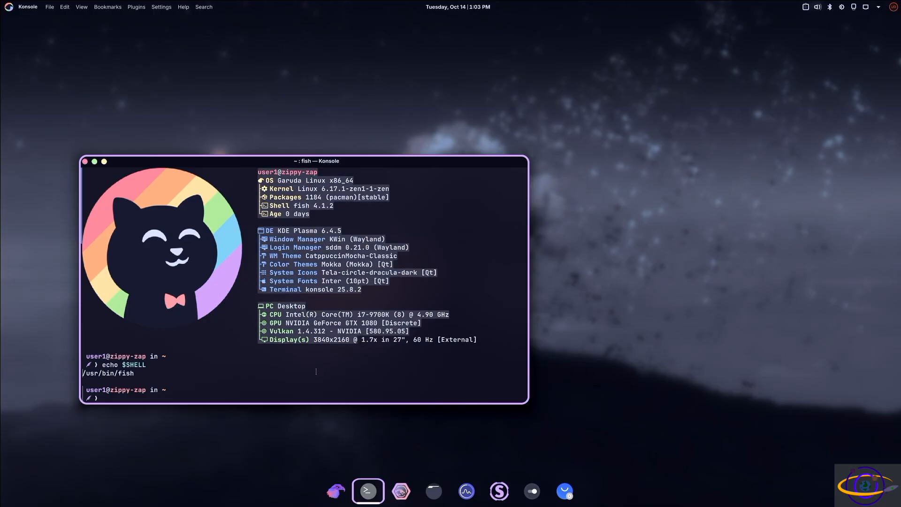
Step: Open and close a second Konsole window from the dock, then open the application launcher
right_click(367, 491)
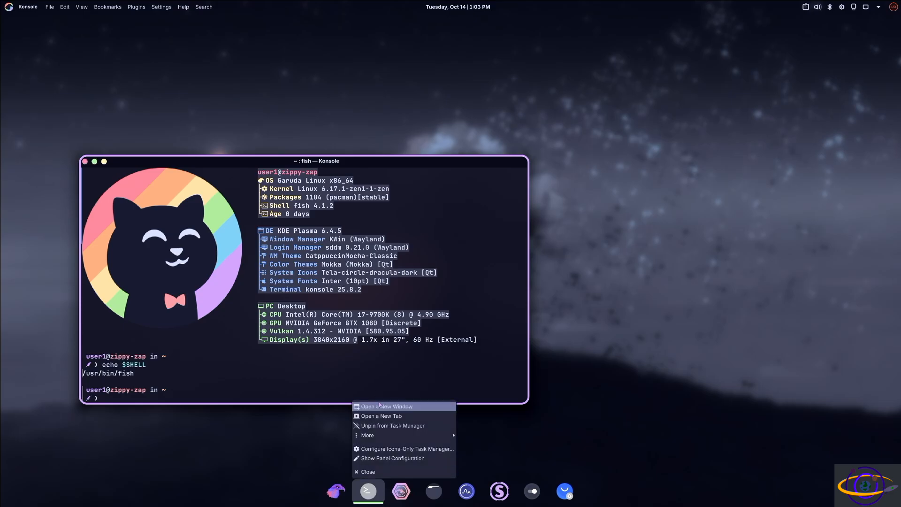
left_click(386, 405)
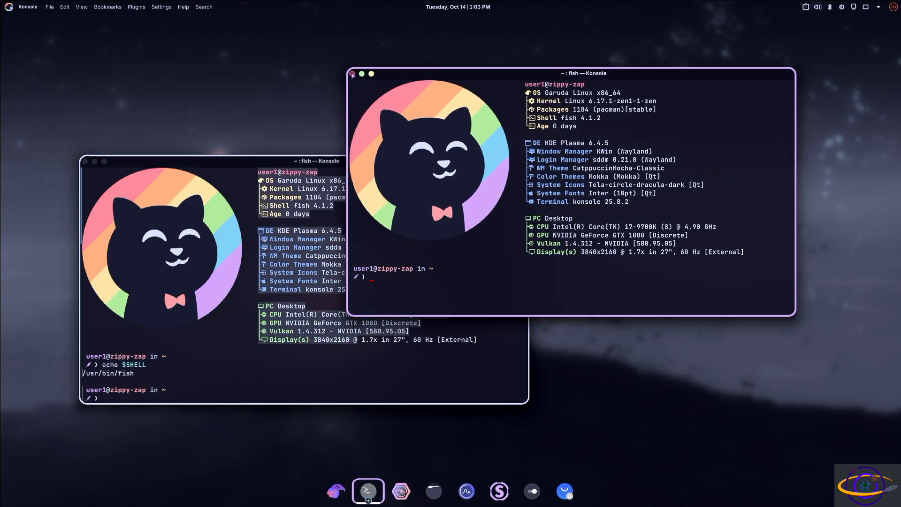
left_click(354, 74)
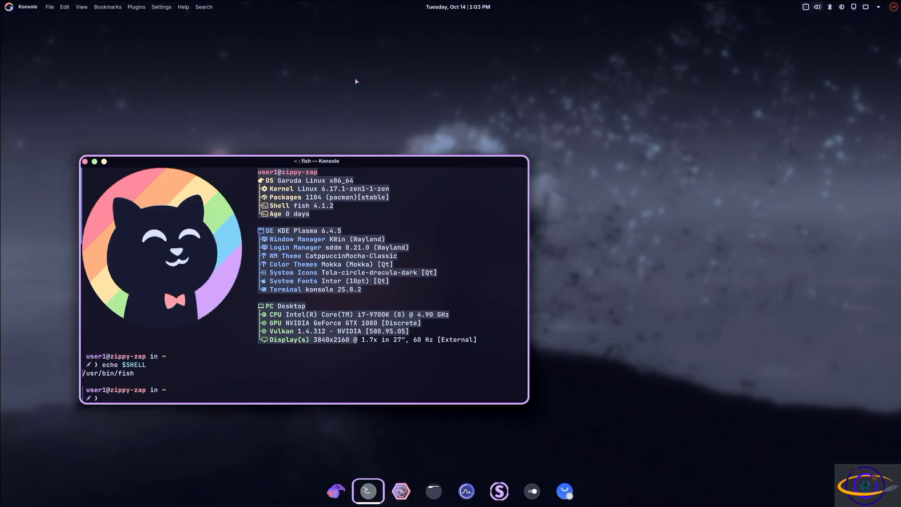
mouse_move(7, 12)
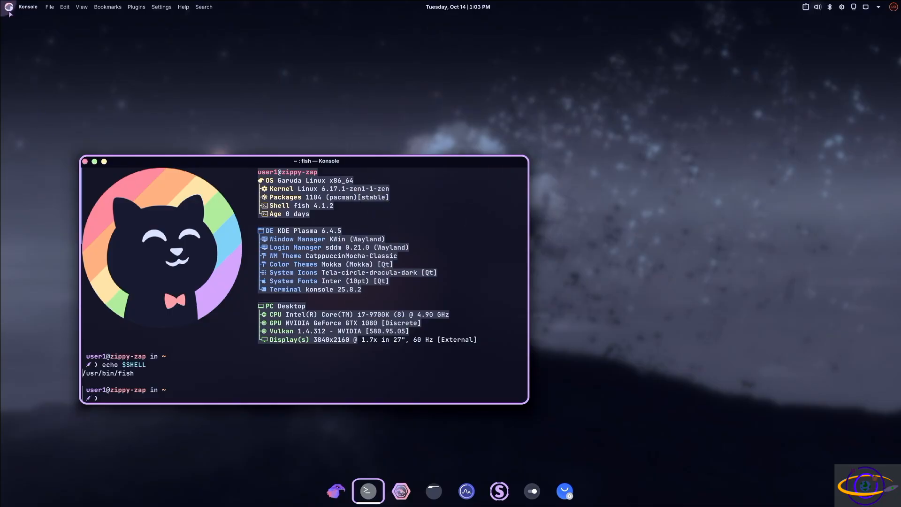
left_click(8, 6)
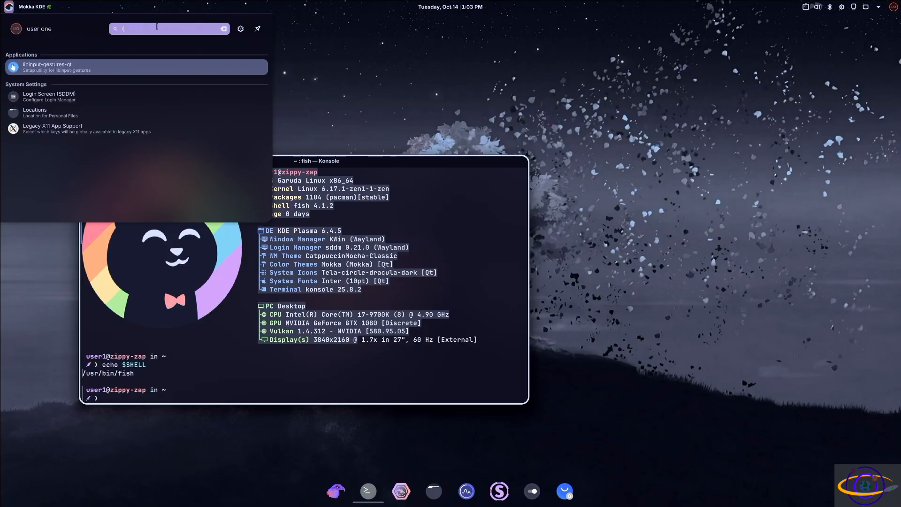
Step: Add Desktop 2 in the Overview, then exit back to the Konsole desktop
type("a")
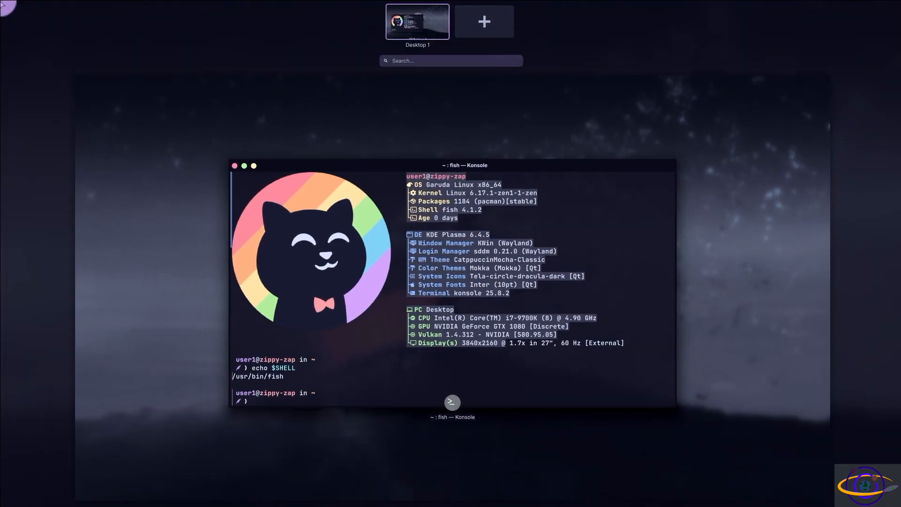
left_click(483, 21)
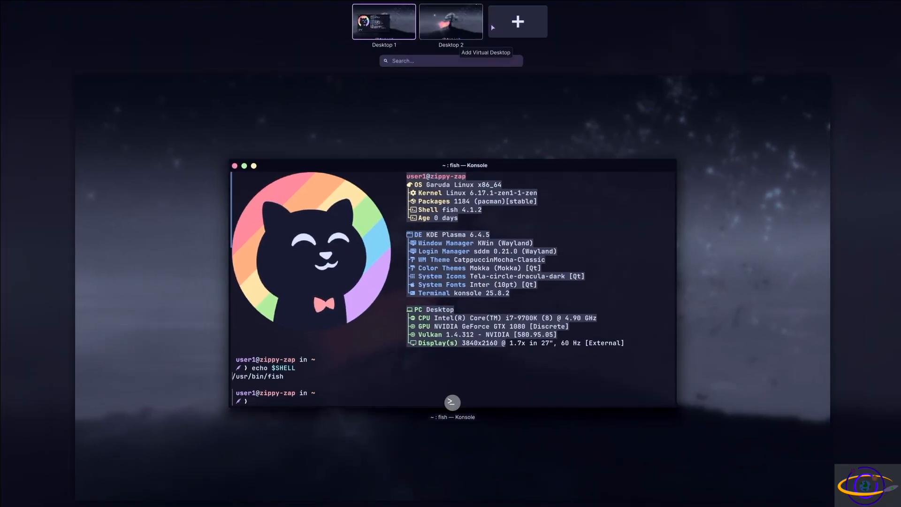
left_click(451, 21)
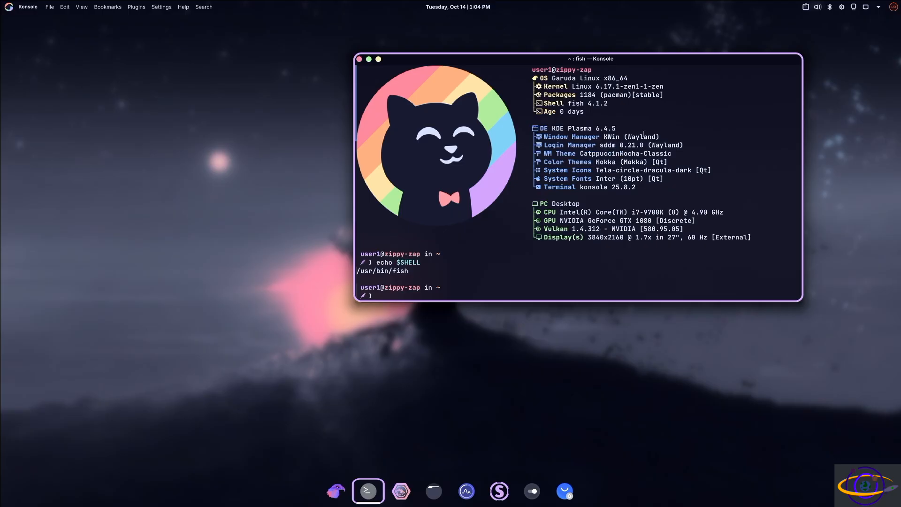
Step: Search System Settings for 'the' and apply the Breeze global theme
double_click(630, 137)
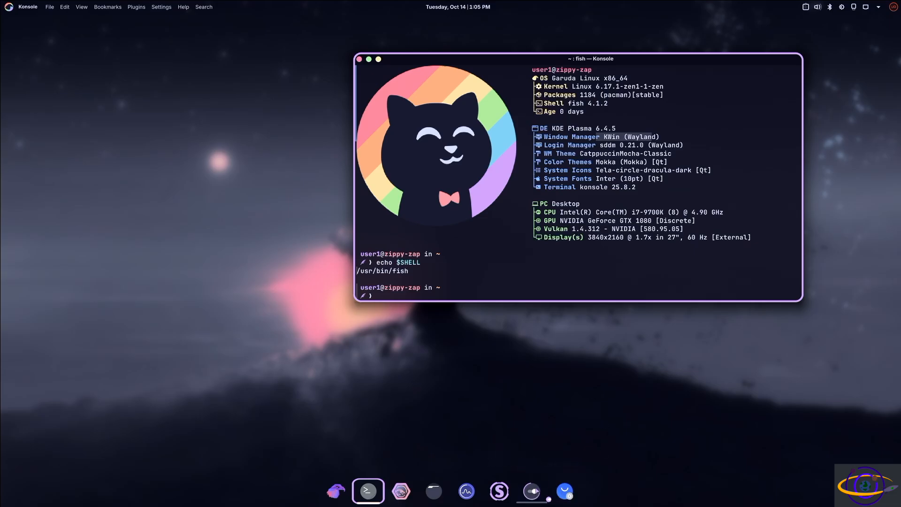
left_click(532, 491)
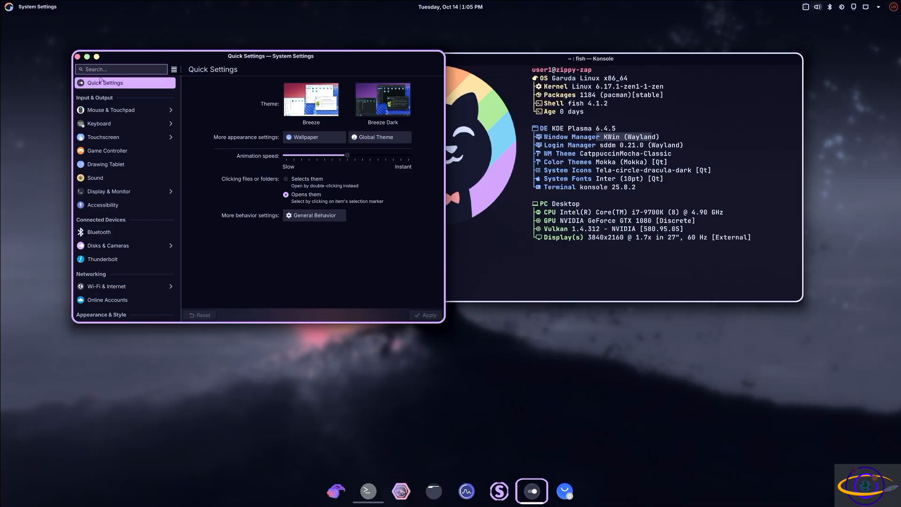
type("the")
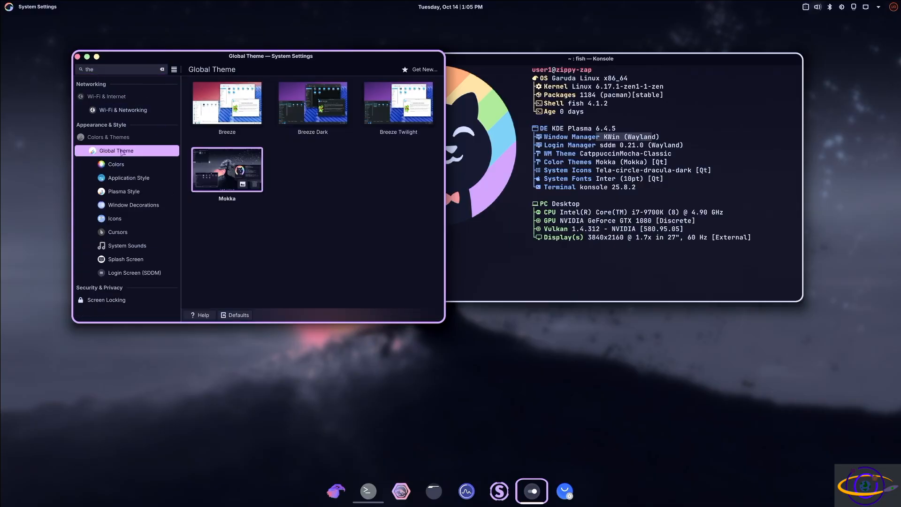
left_click(227, 102)
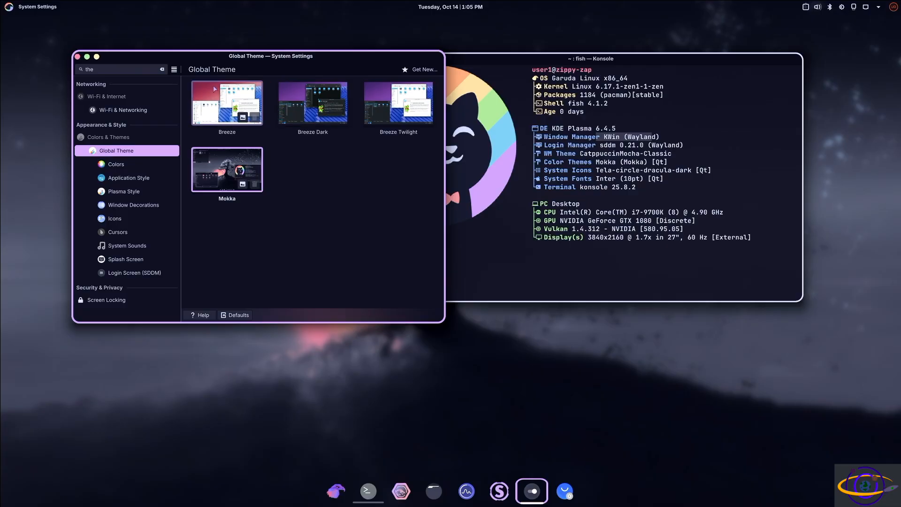
left_click(227, 102)
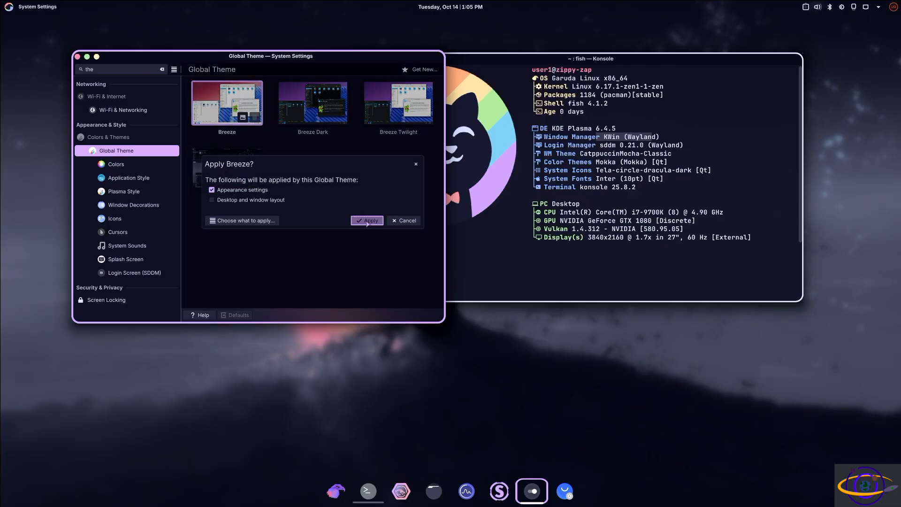
left_click(367, 221)
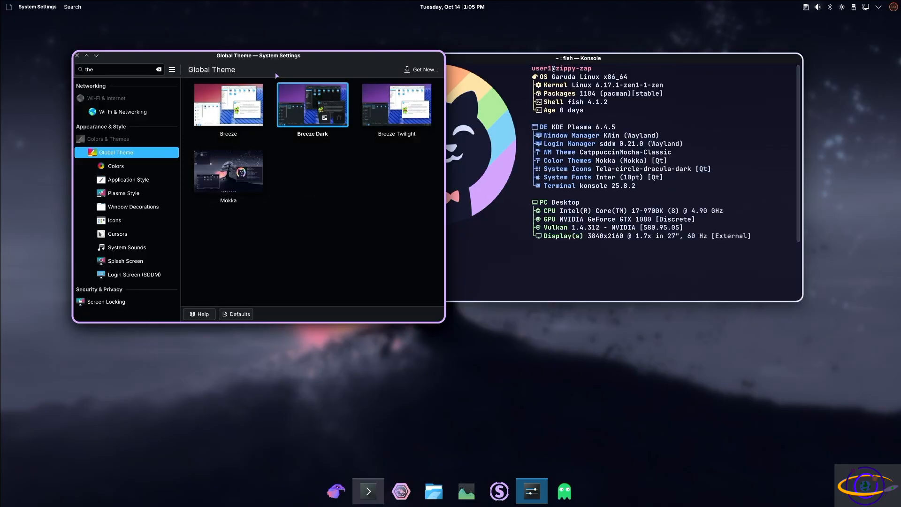
Step: Switch the global theme back to Mokka and apply it
left_click_drag(258, 55, 357, 180)
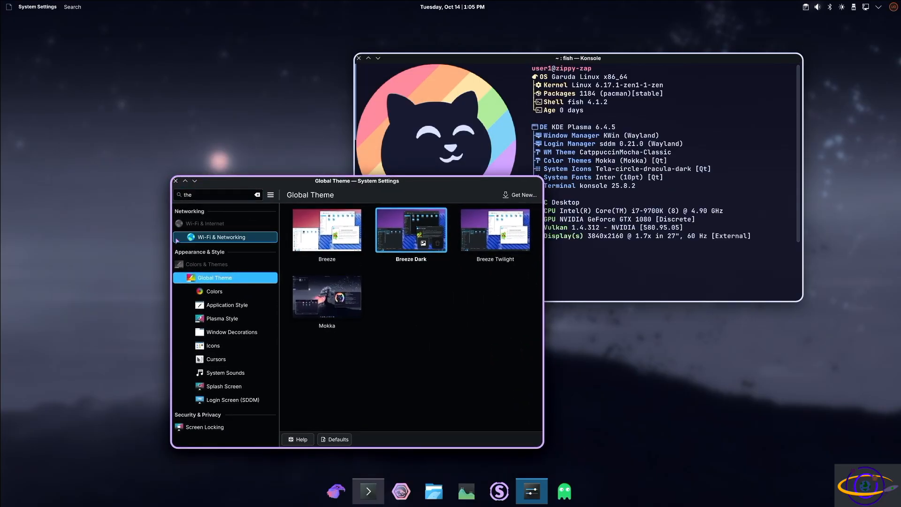
left_click(326, 295)
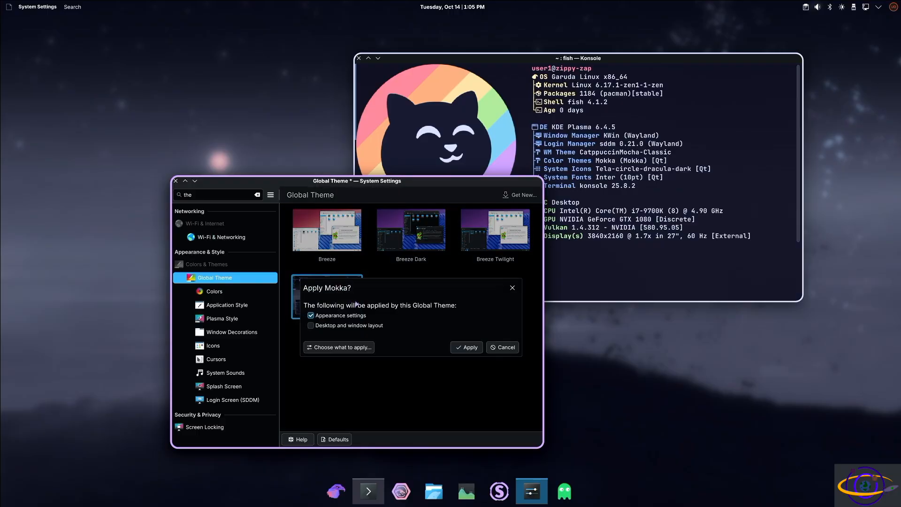
left_click(466, 347)
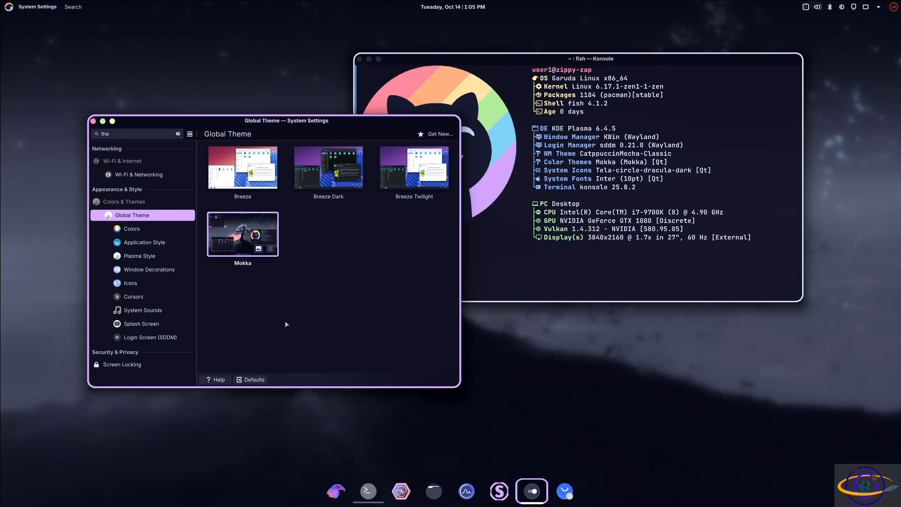
Step: Open Dolphin at the home folder, then bring up System Monitor from the dock
left_click(150, 337)
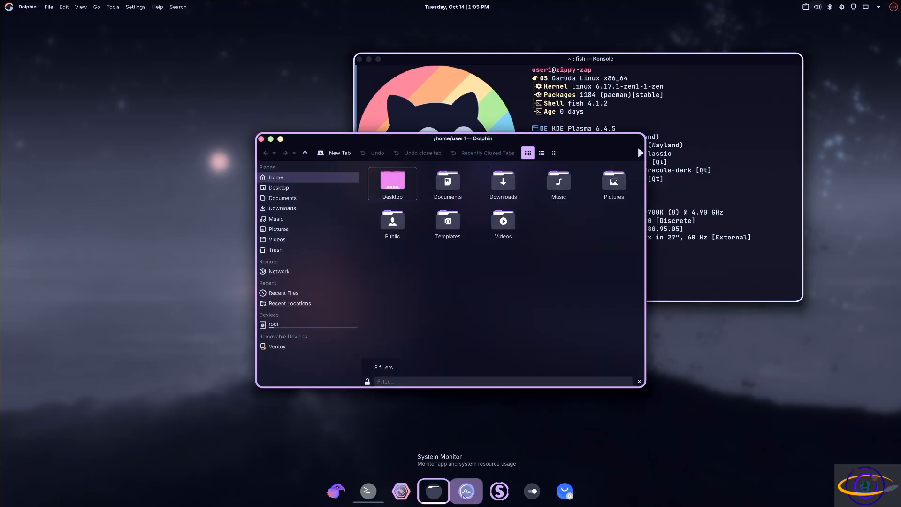
left_click(466, 491)
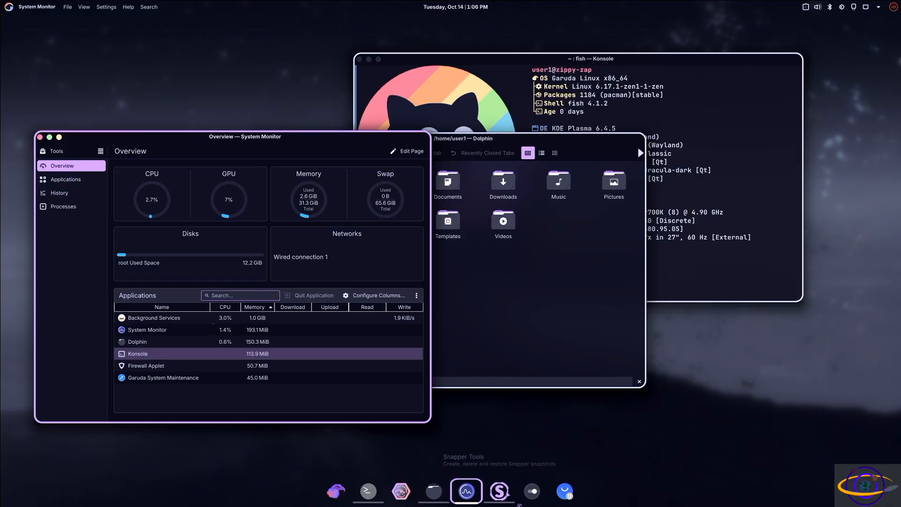
Step: Authenticate Snapper Tools to list four snapshots, then open FireDragon
left_click(497, 491)
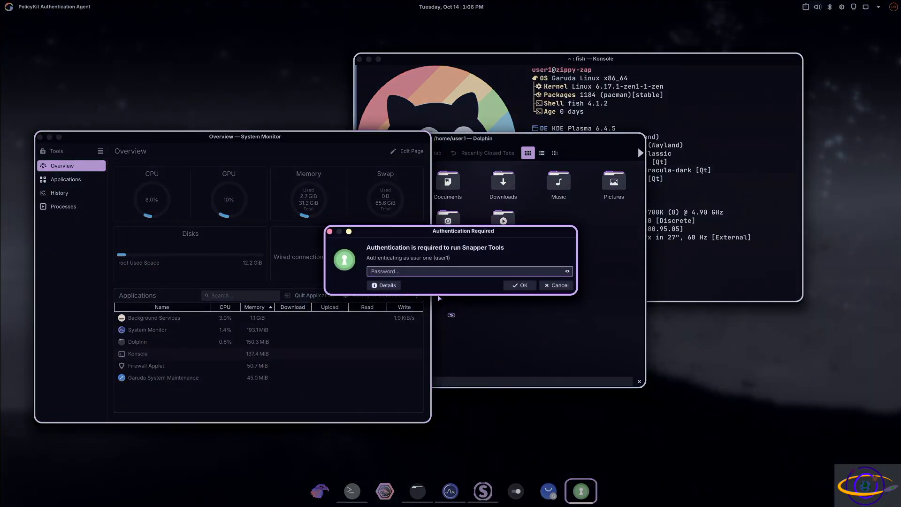
type("password")
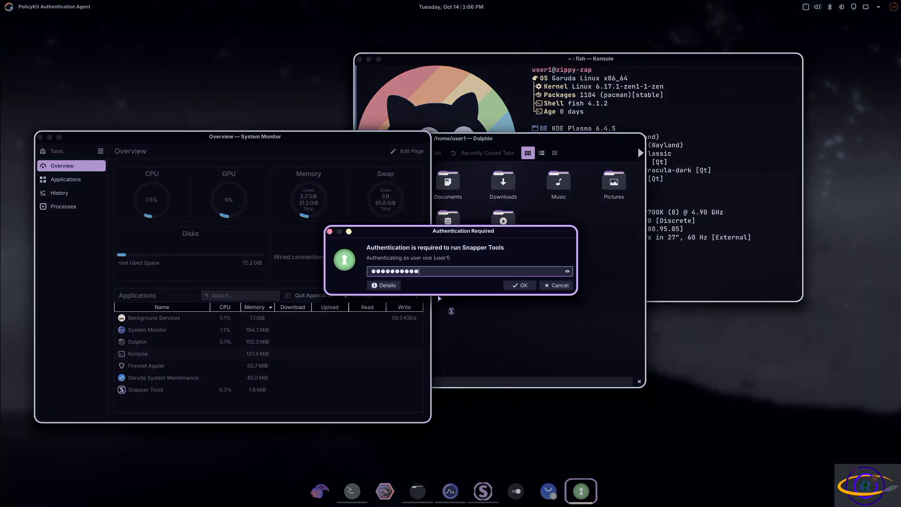
left_click(518, 285)
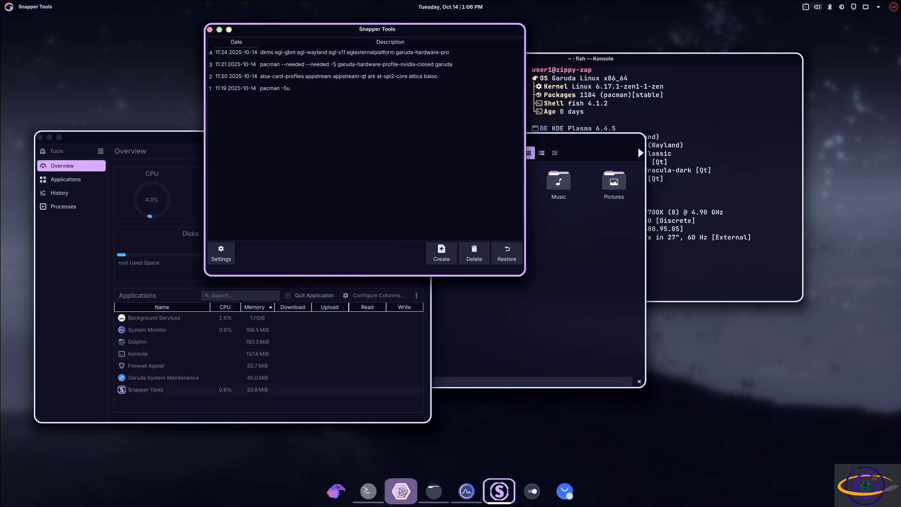
left_click(401, 491)
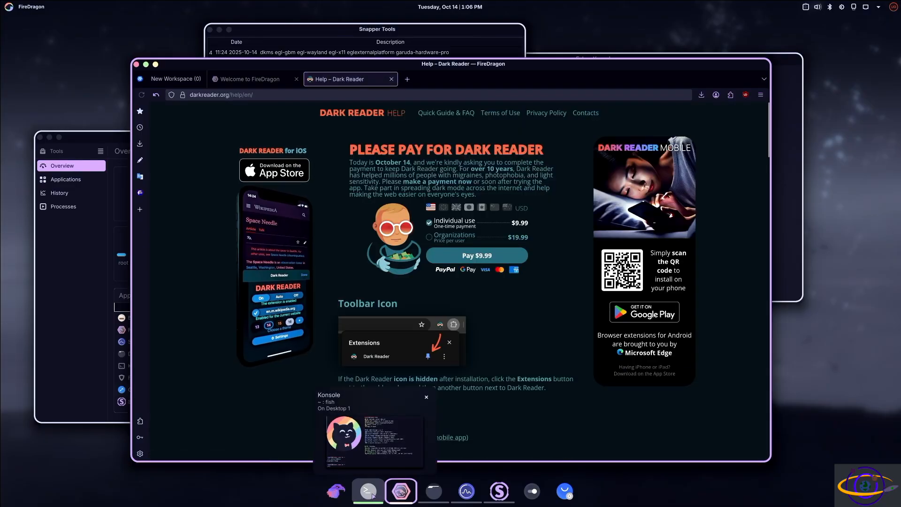
Step: Raise the Konsole window, then launch the Octopi package manager
left_click(367, 491)
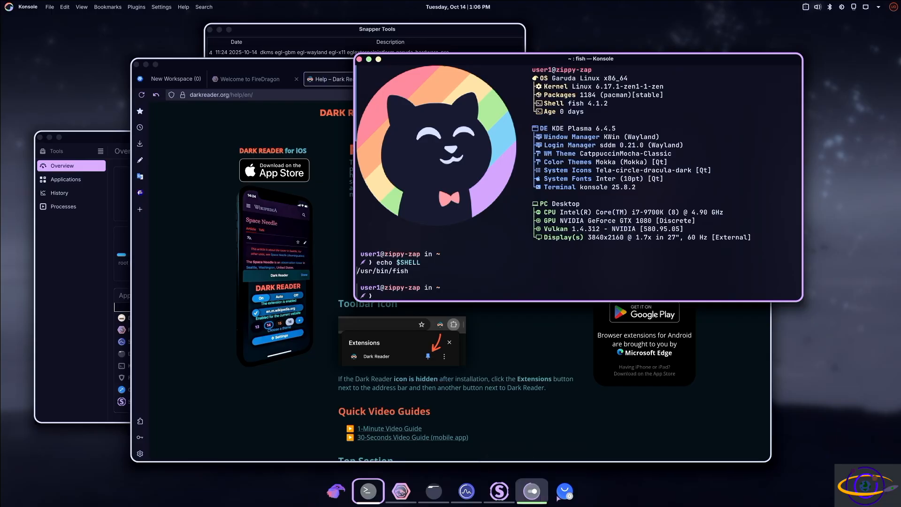
left_click(564, 492)
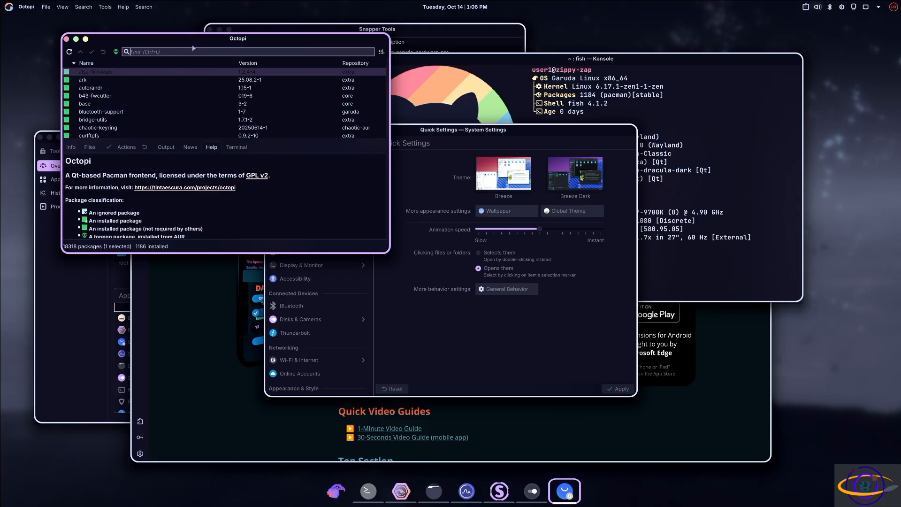
Step: Filter Octopi for 'gimp', listing 31 packages, then click a dock icon
type("gimp")
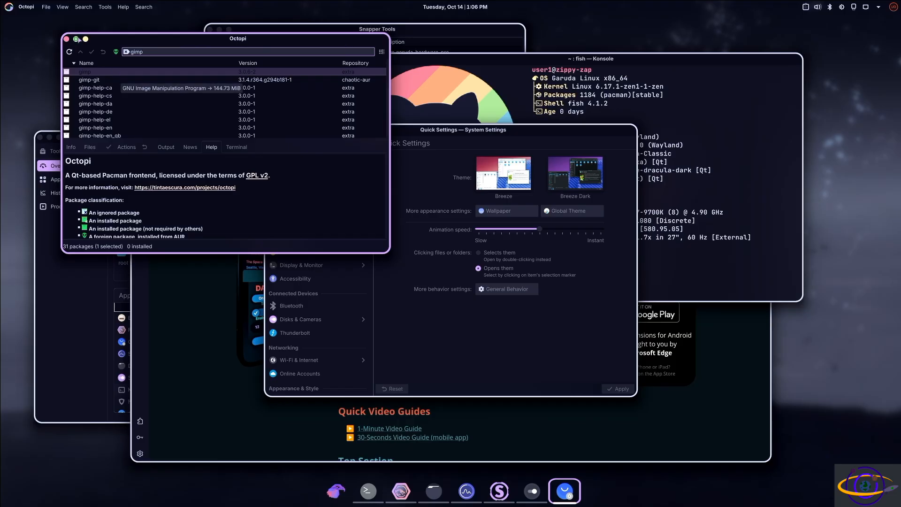
left_click(400, 491)
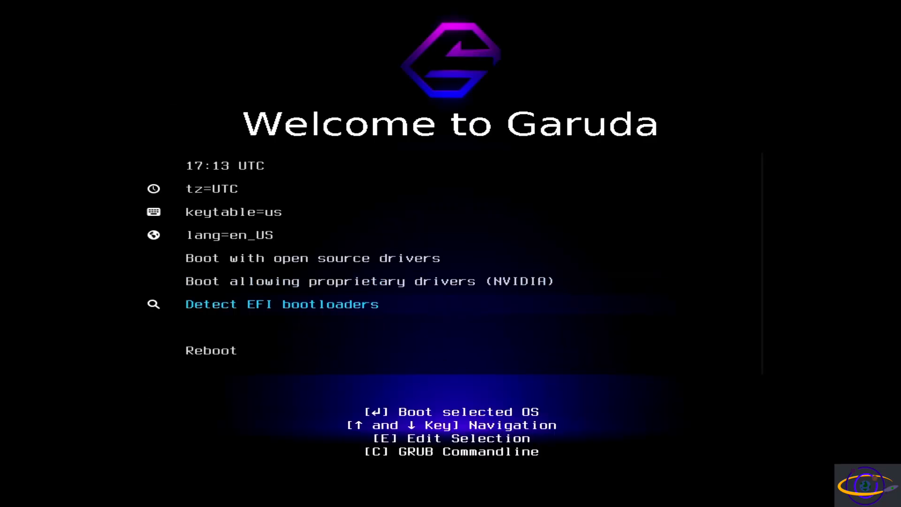
Step: Pick a boot option in the Welcome to Garuda menu with the arrow keys
key("Up")
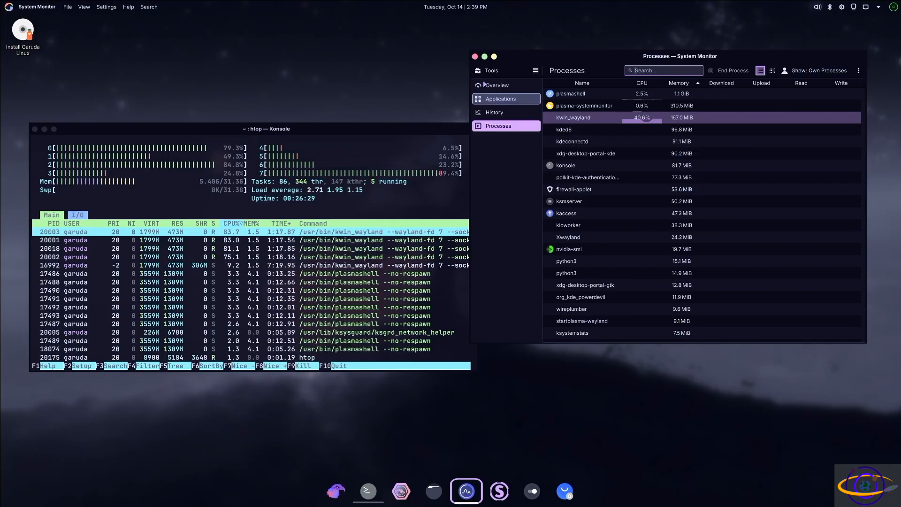
Step: Switch System Monitor from the Processes page to the Overview page
left_click(497, 85)
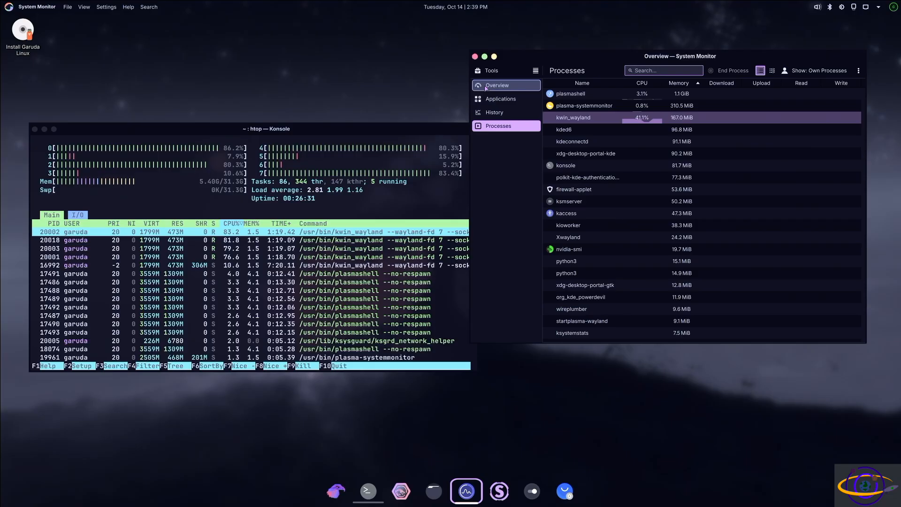
left_click(498, 85)
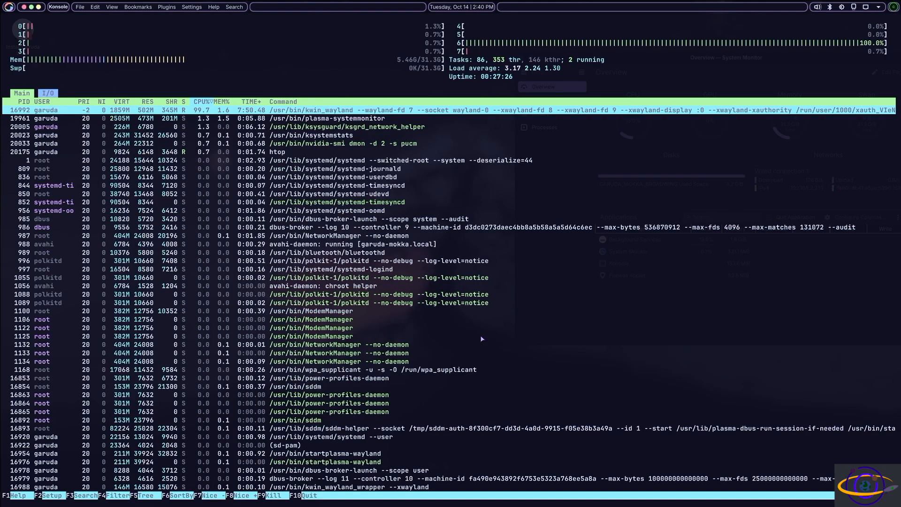
mouse_move(436, 267)
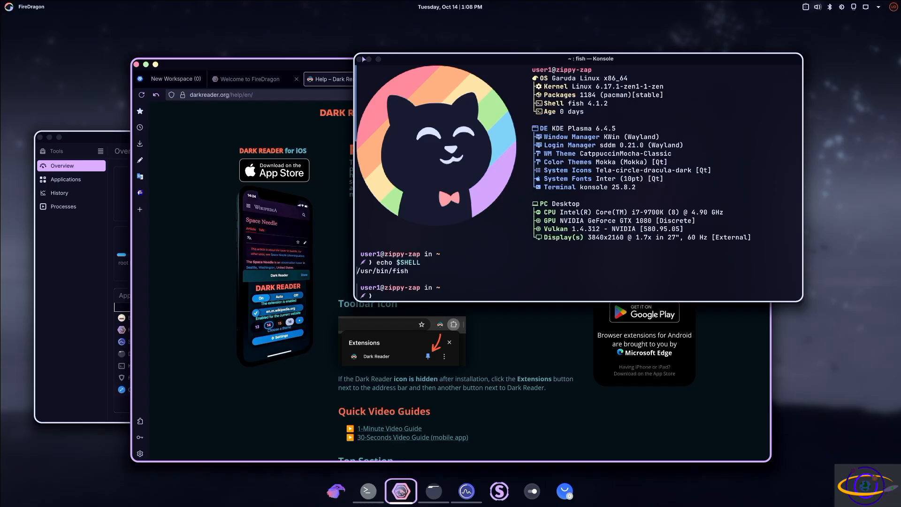
Step: Focus and close the Konsole terminal window, then launch the Garuda Rani assistant
left_click(367, 491)
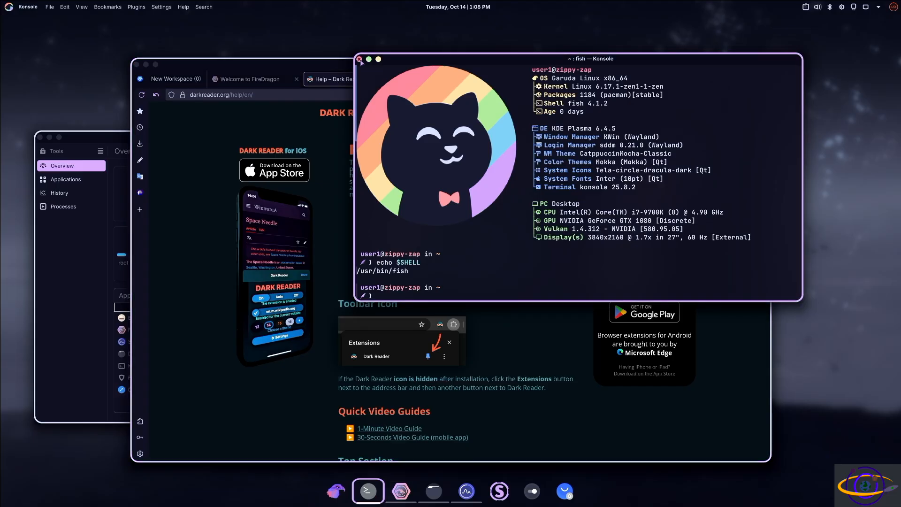
left_click(466, 491)
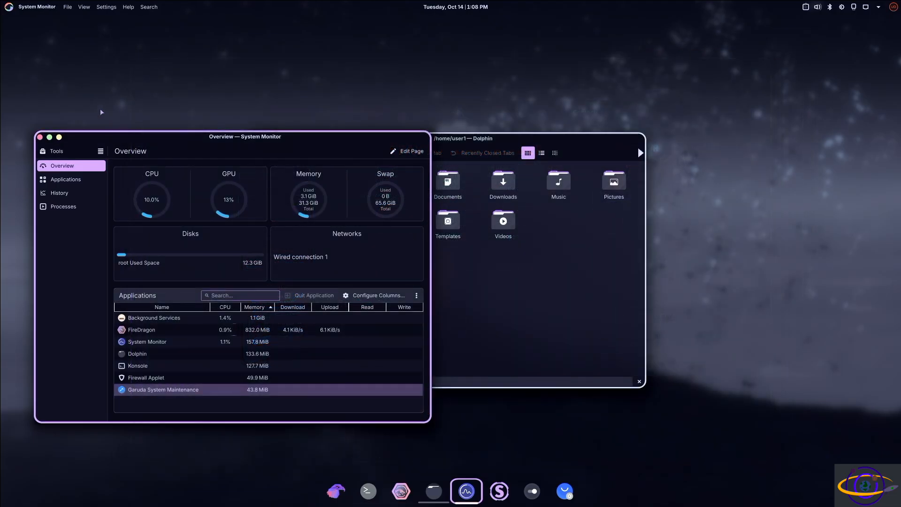
left_click(433, 491)
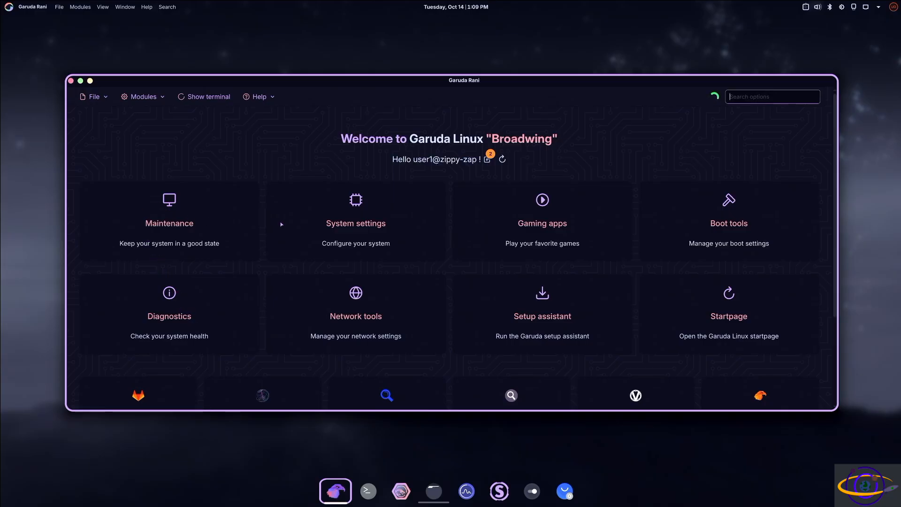
Step: View Garuda Rani's System settings module, then switch to the Maintenance module
left_click(356, 223)
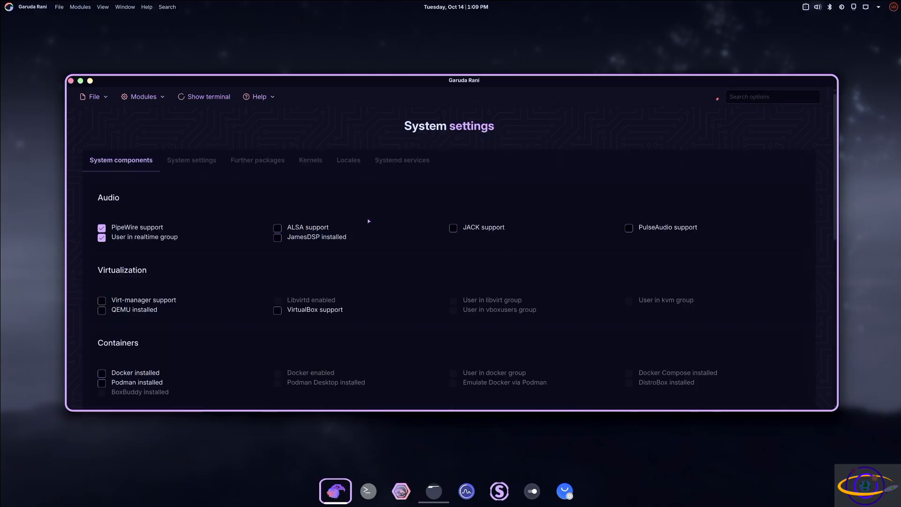
left_click(142, 96)
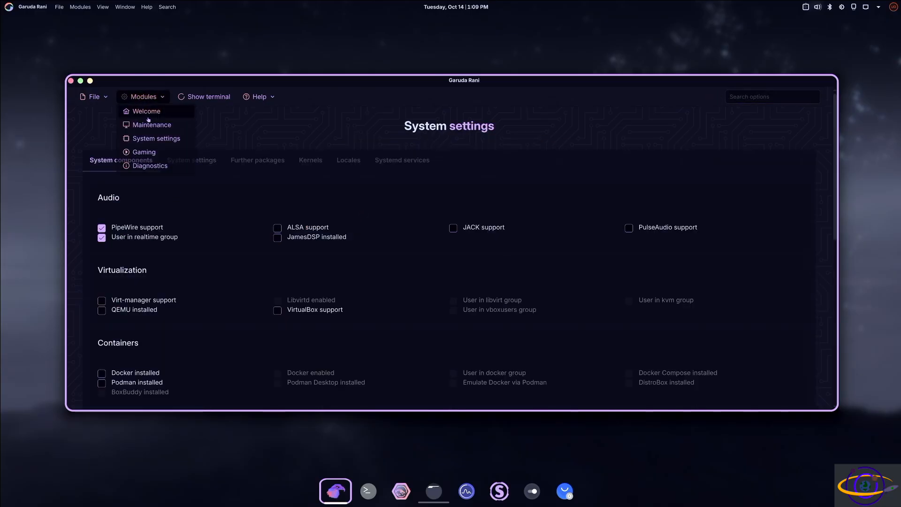
left_click(152, 124)
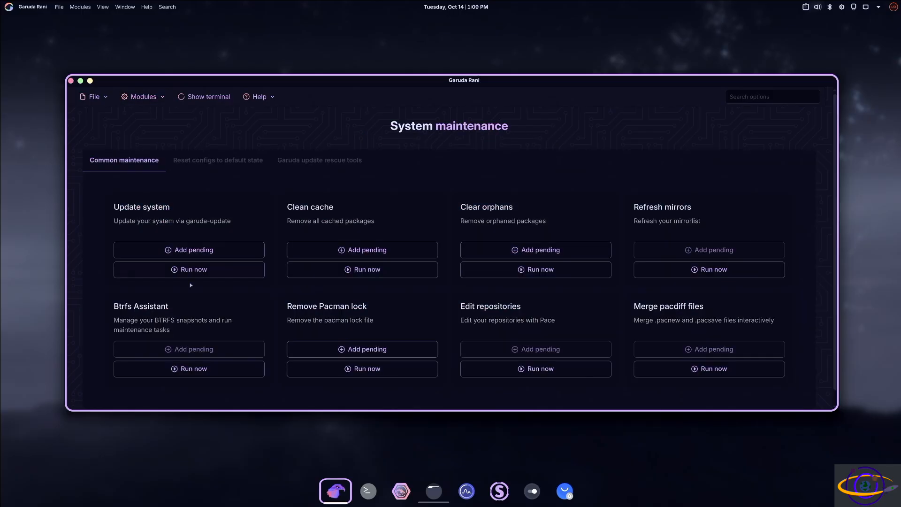
mouse_move(558, 229)
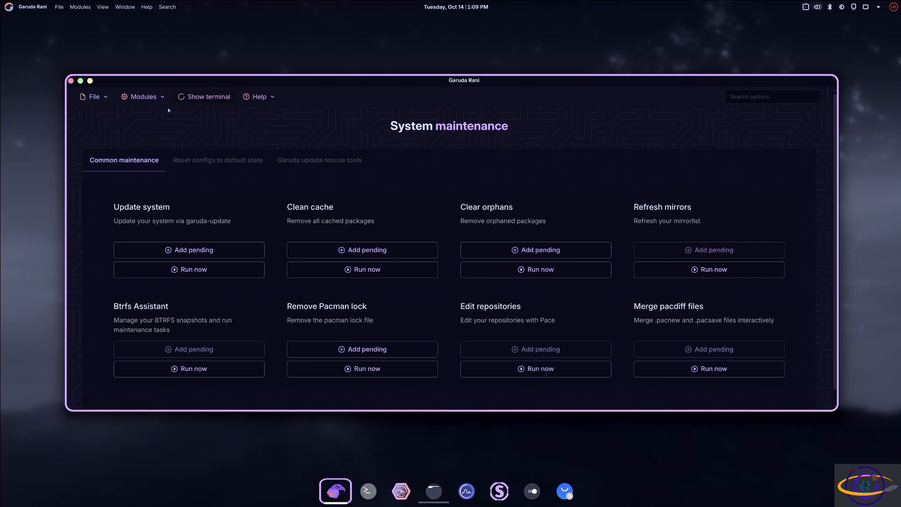
Step: Browse the Gaming module's Miscellaneous and Controller support tabs, then close Garuda Rani
left_click(141, 95)
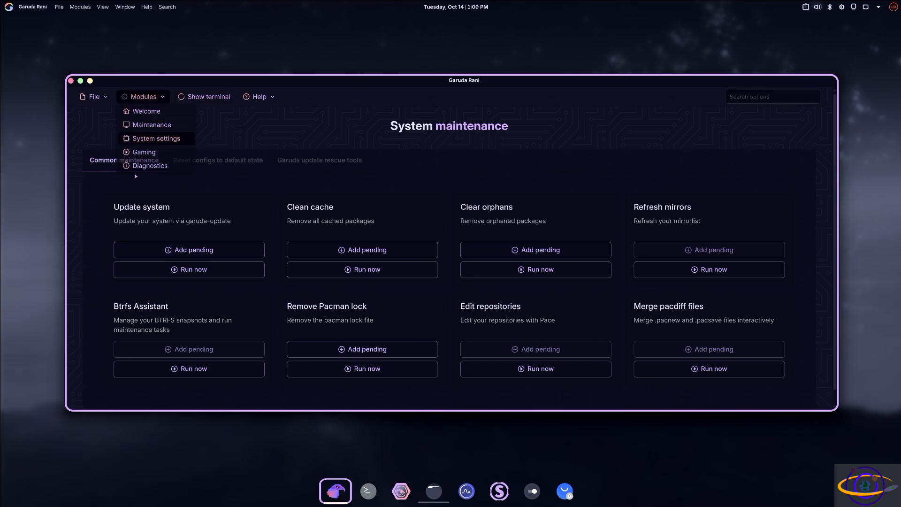
left_click(143, 152)
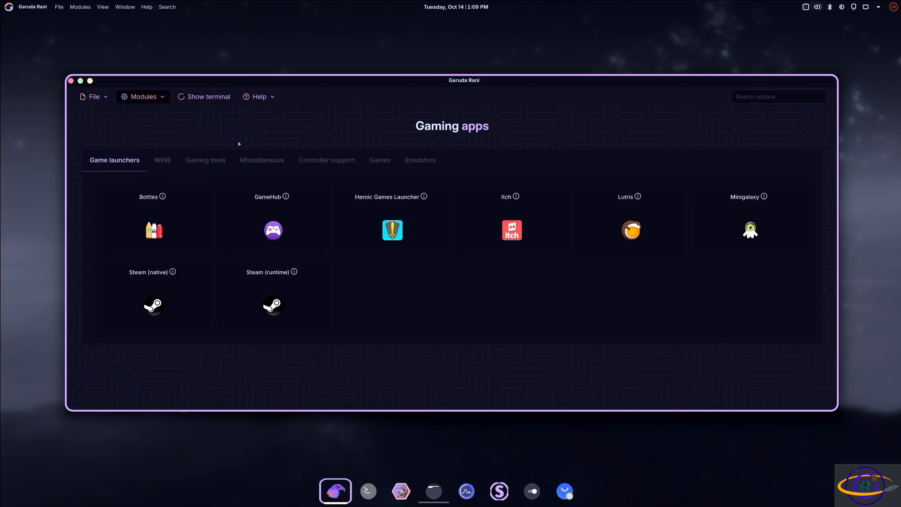
left_click(262, 160)
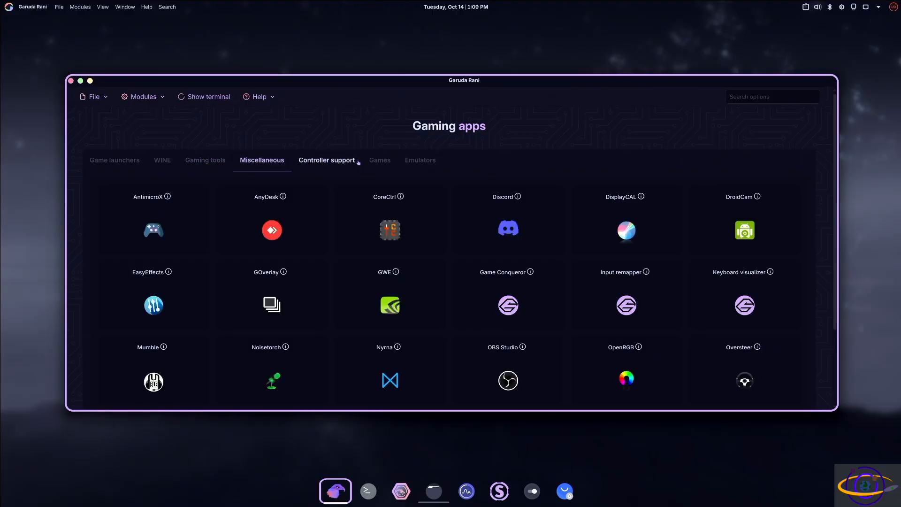
left_click(326, 160)
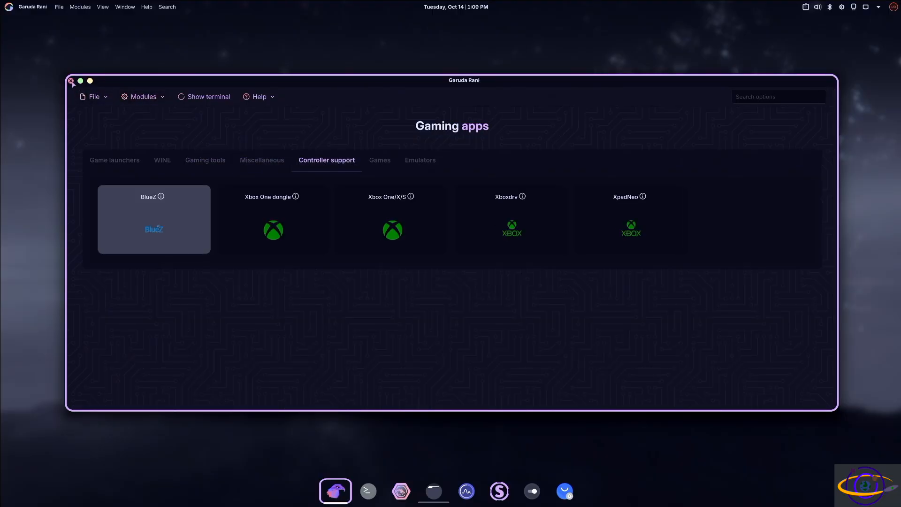
left_click(433, 491)
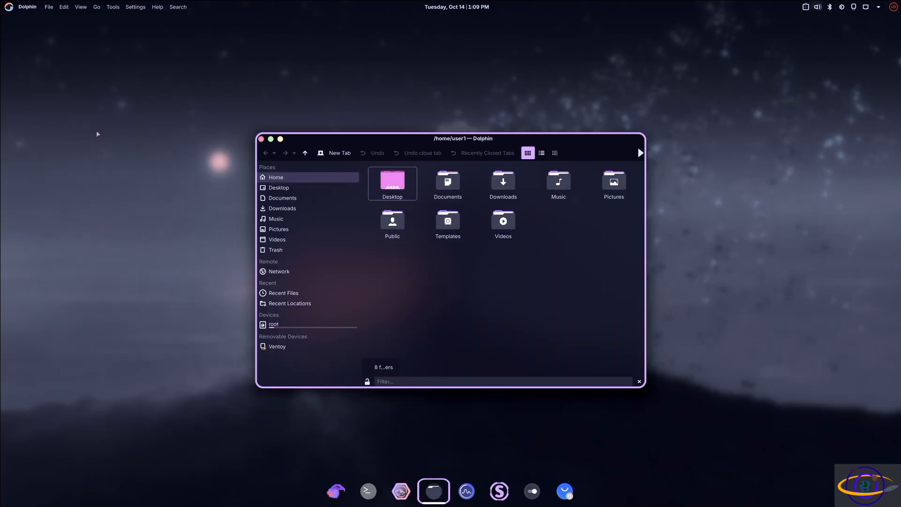
mouse_move(320, 463)
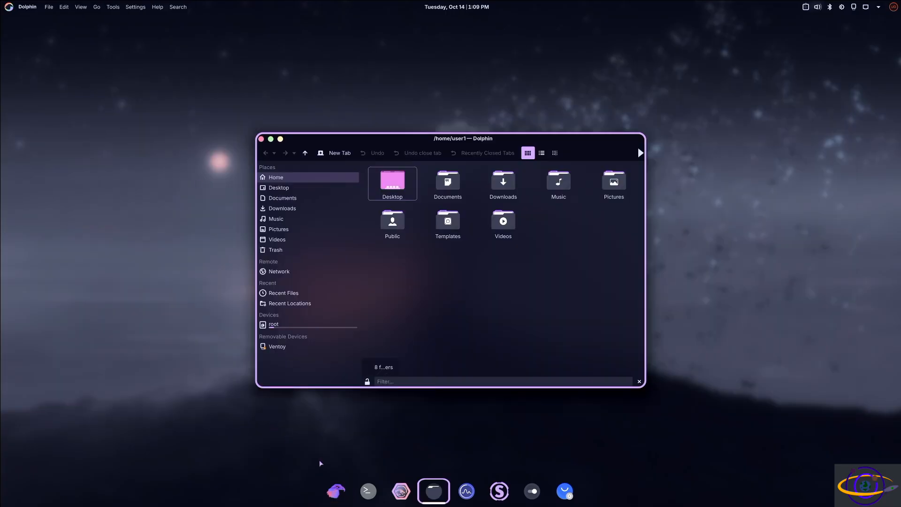